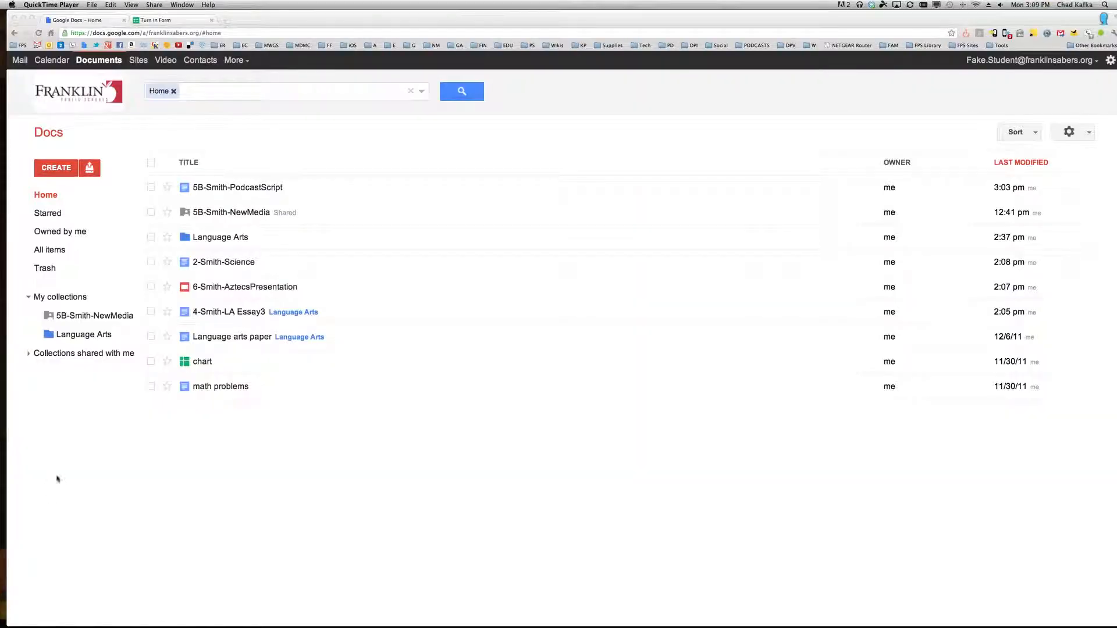
pyautogui.moveTo(260, 468)
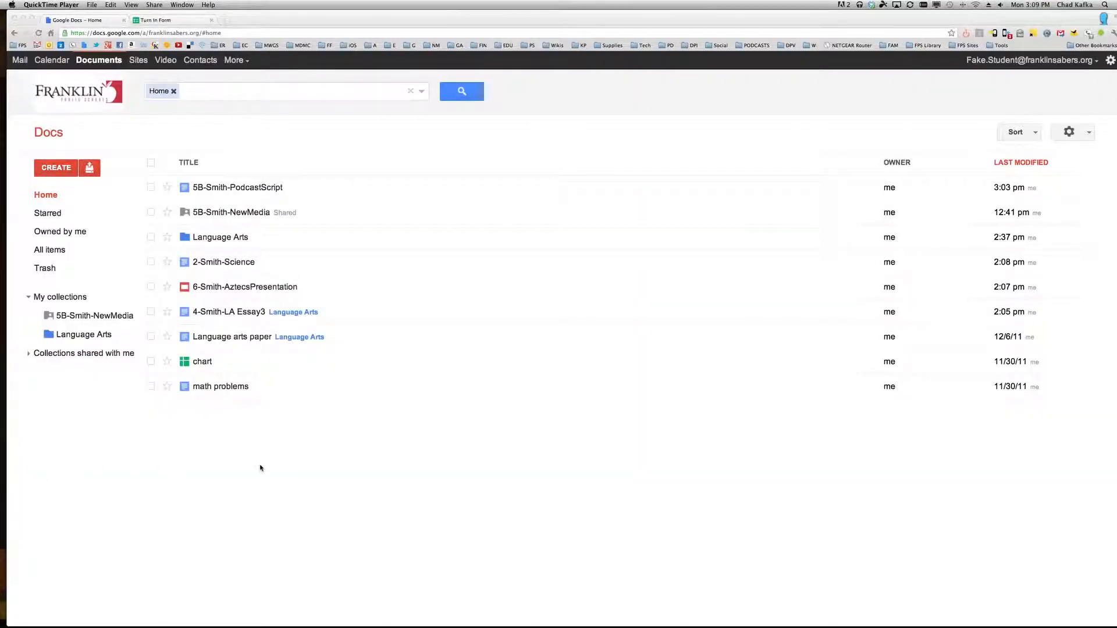
pyautogui.moveTo(231, 200)
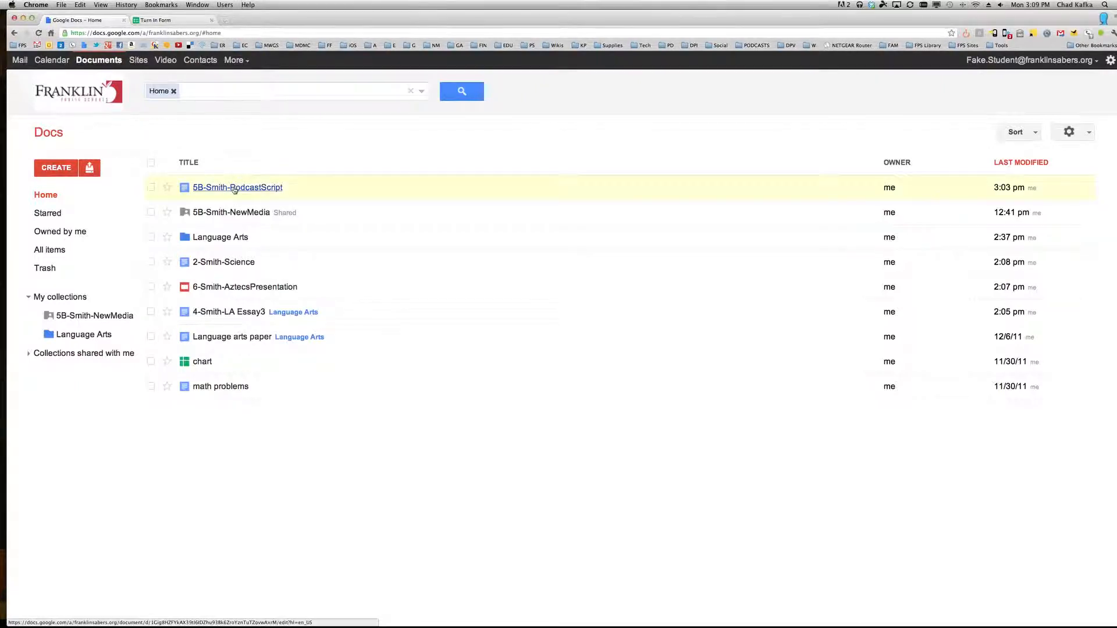
# Step: Move 5B-Smith-PodcastScript into the shared 5B-Smith-NewMedia collection
pyautogui.click(237, 188)
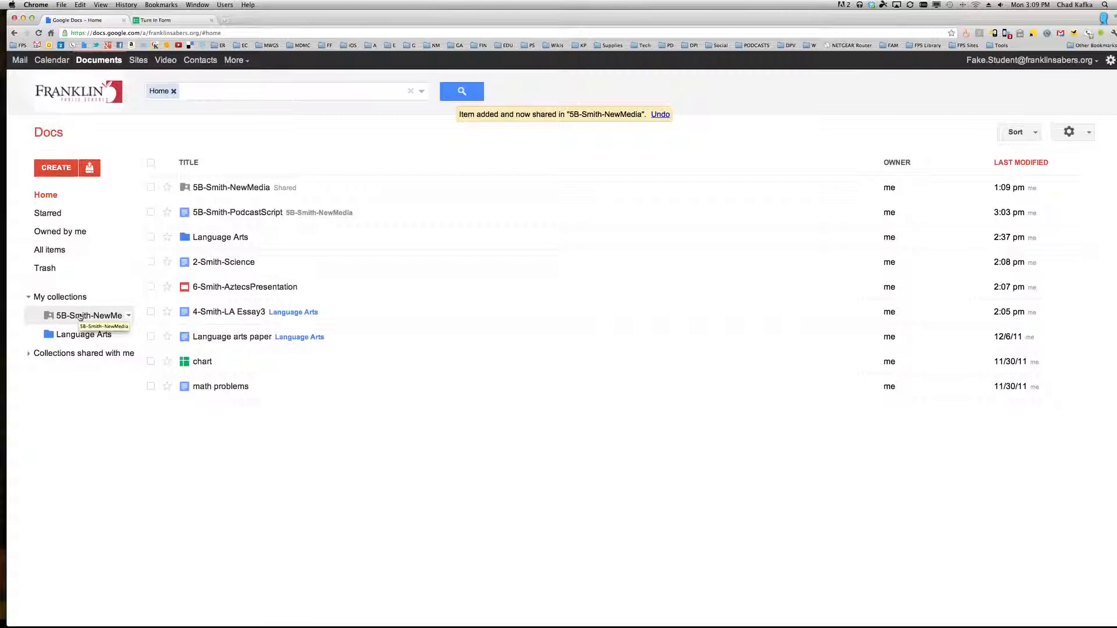
pyautogui.moveTo(237, 213)
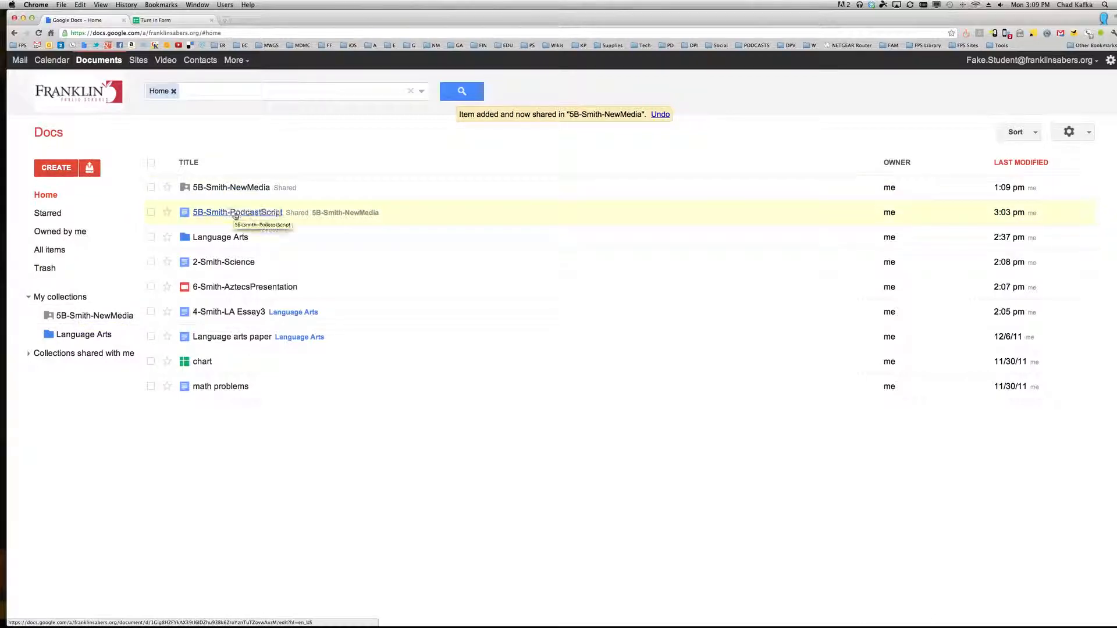
pyautogui.click(237, 212)
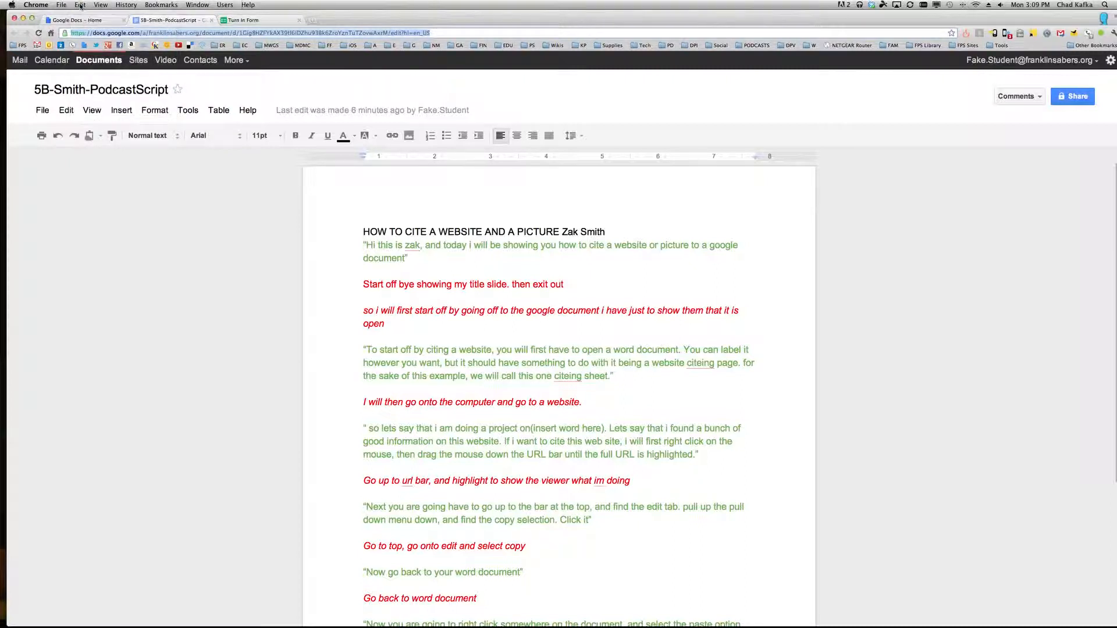
pyautogui.click(80, 5)
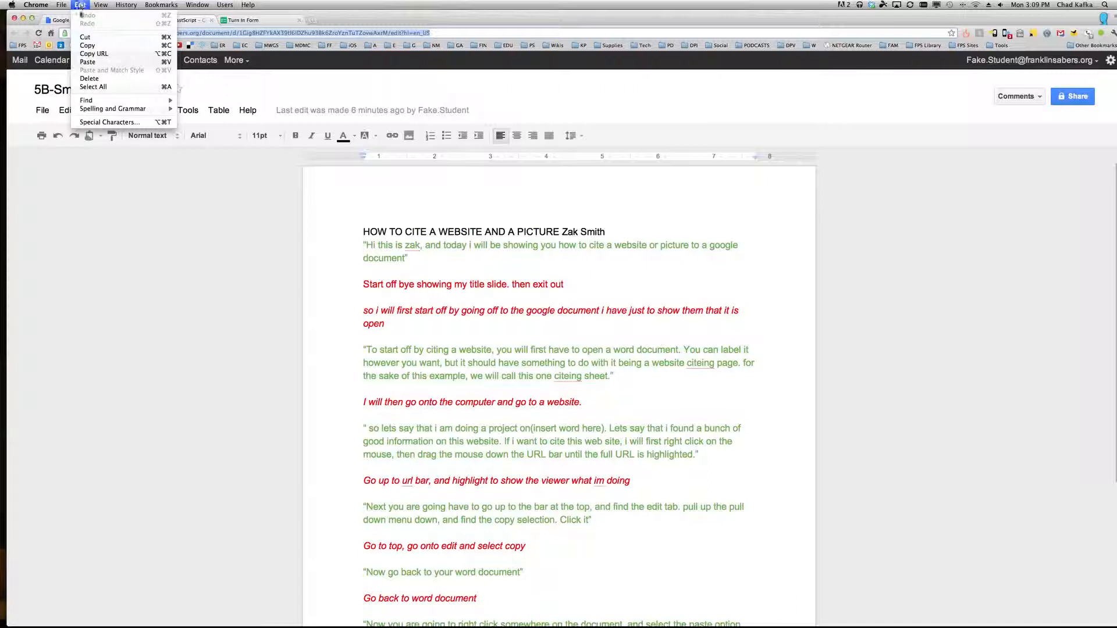
pyautogui.moveTo(87, 45)
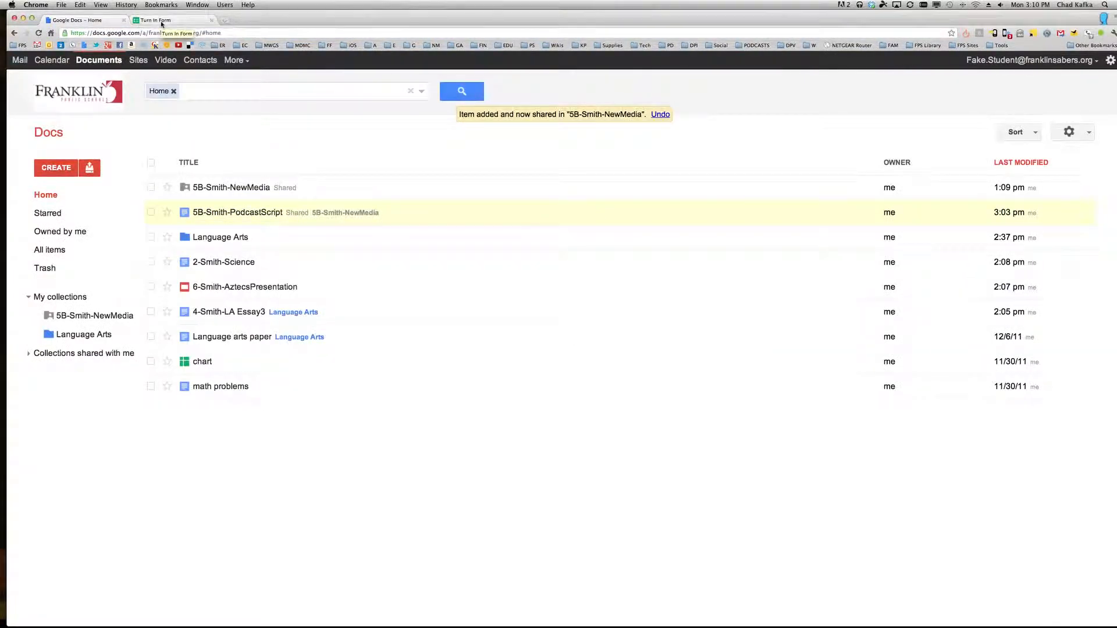
# Step: In the Turn In Form, enter name 'Fake Student', 4th hour, and assignment PF LS6 Vocab
pyautogui.click(155, 20)
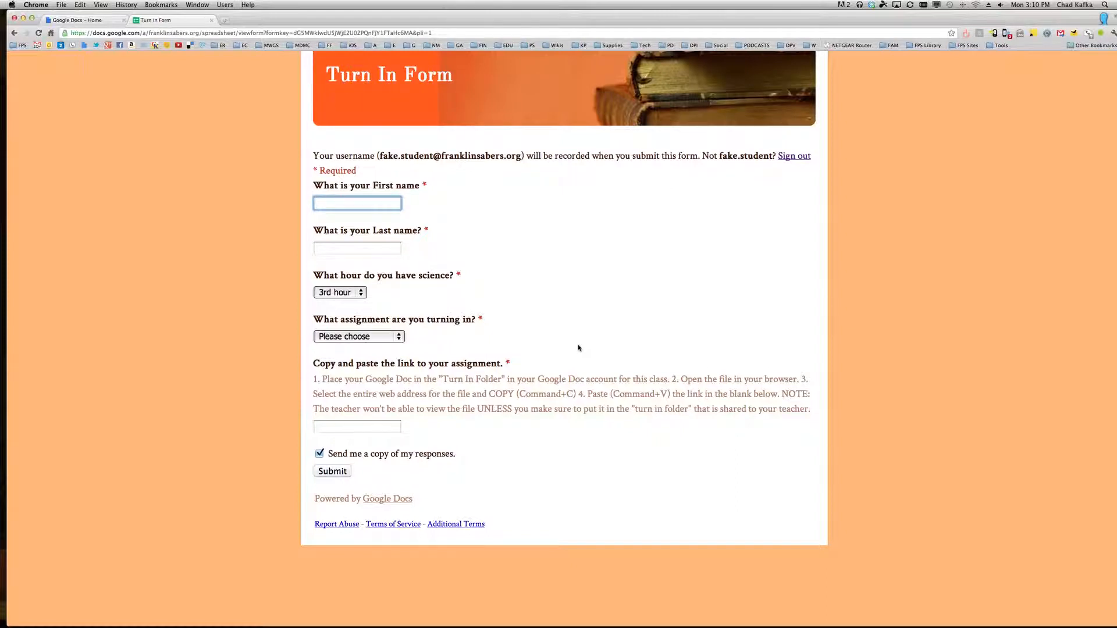
pyautogui.moveTo(582, 247)
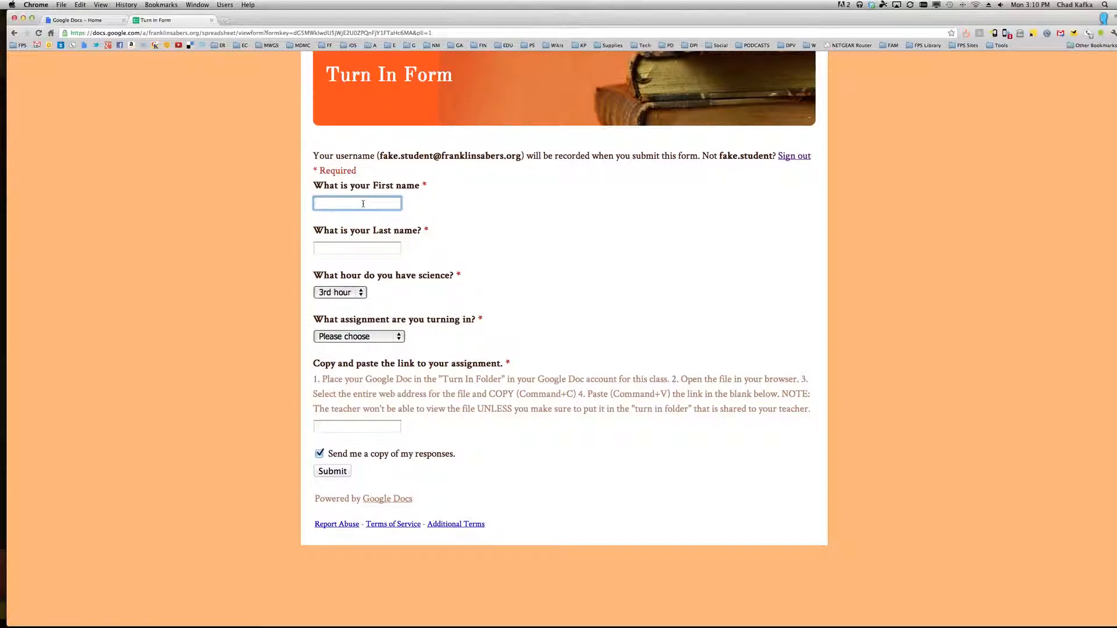
pyautogui.write('Fake')
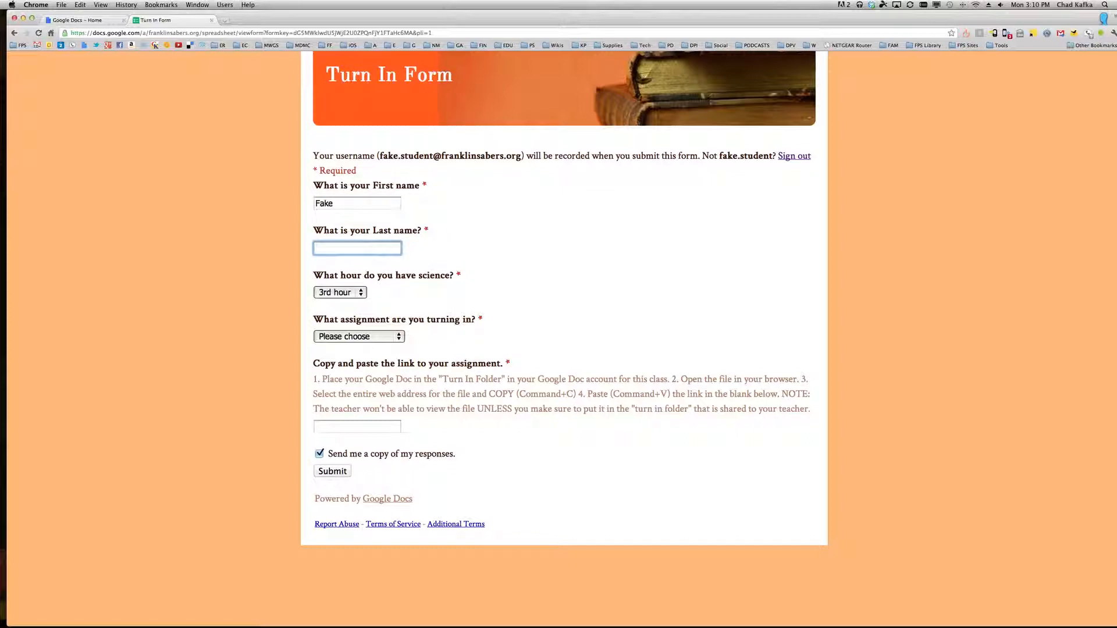
pyautogui.write('Student')
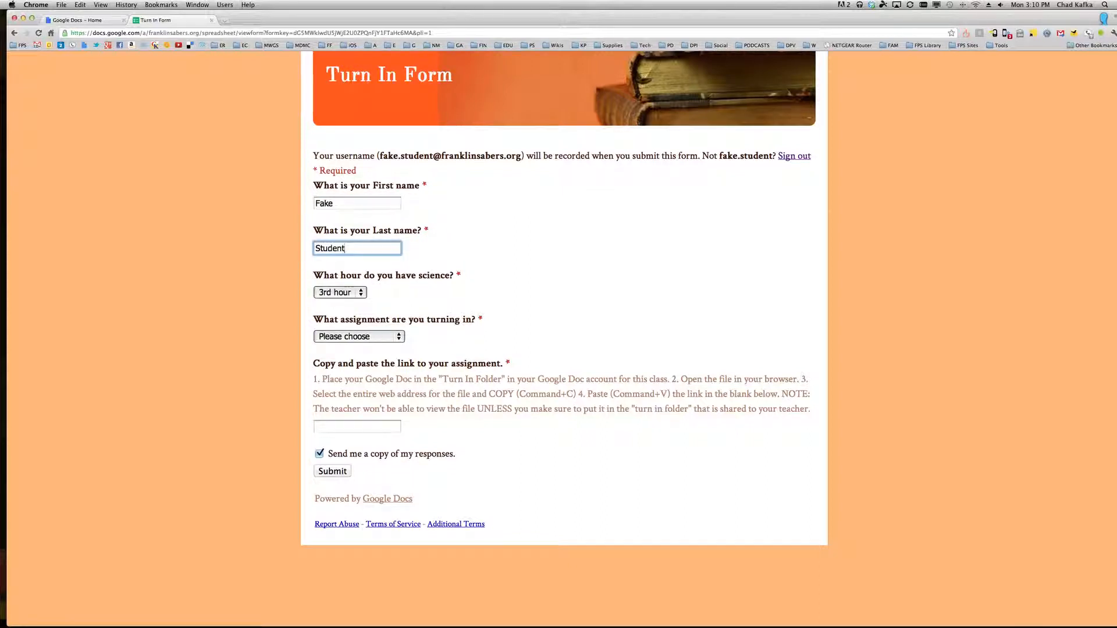
pyautogui.click(339, 292)
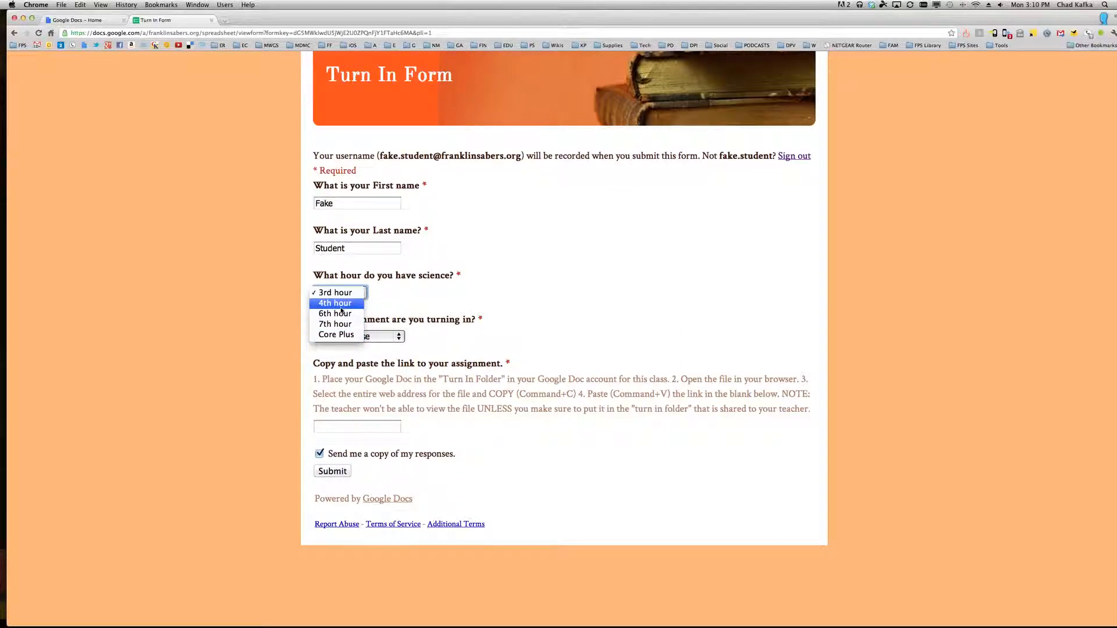
pyautogui.click(335, 302)
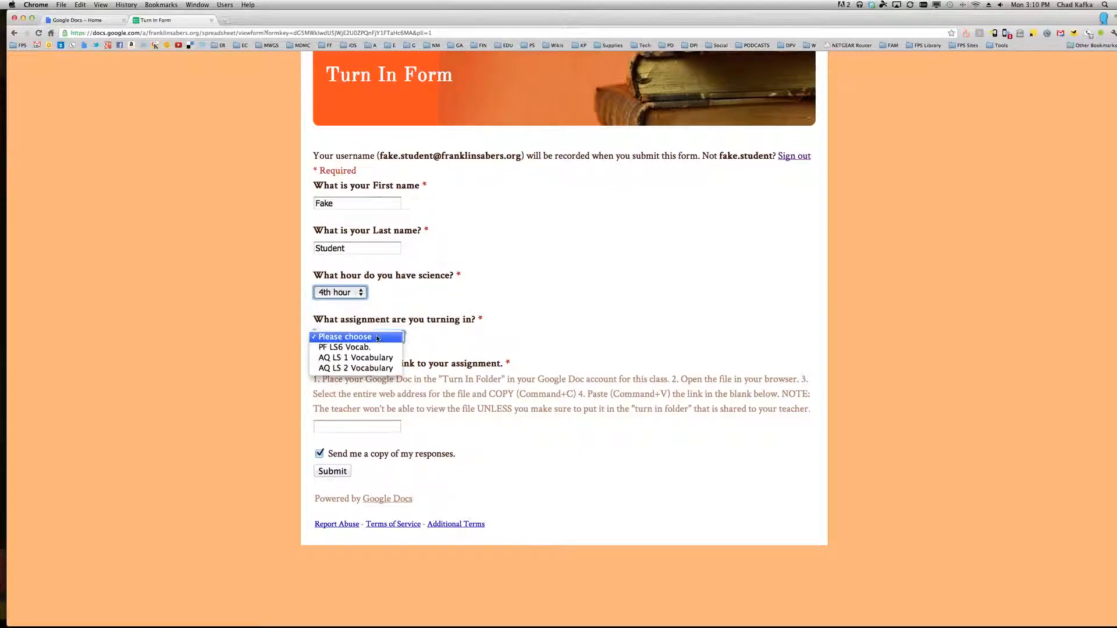
pyautogui.click(344, 347)
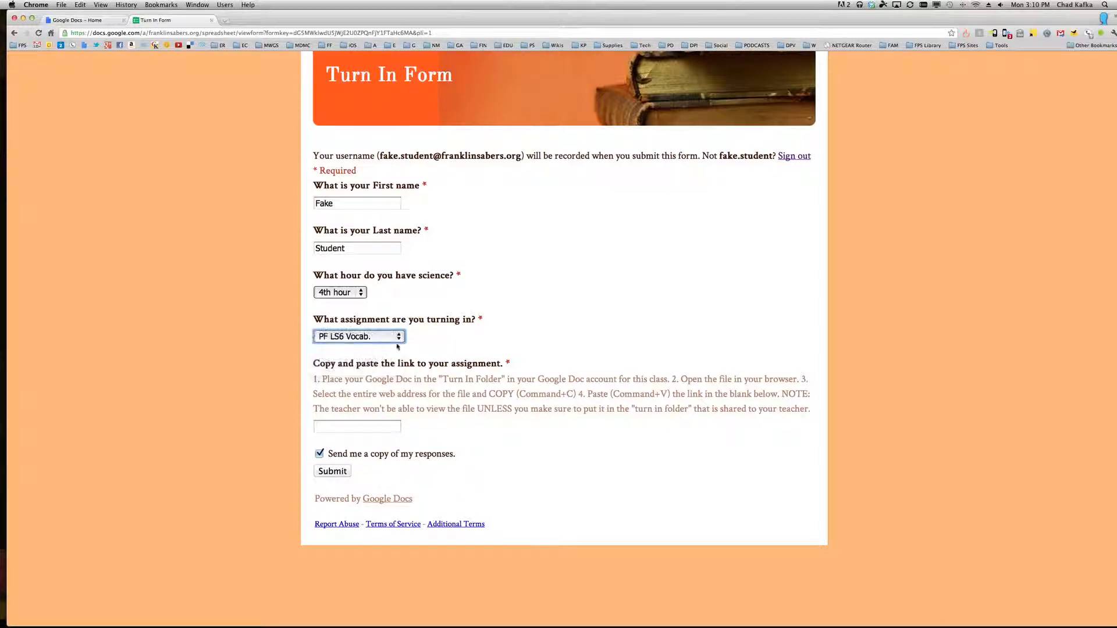
# Step: Paste the document link ending 'wwAxrM/edit?hl=en_US', then show the responses sheet as a list
pyautogui.click(356, 426)
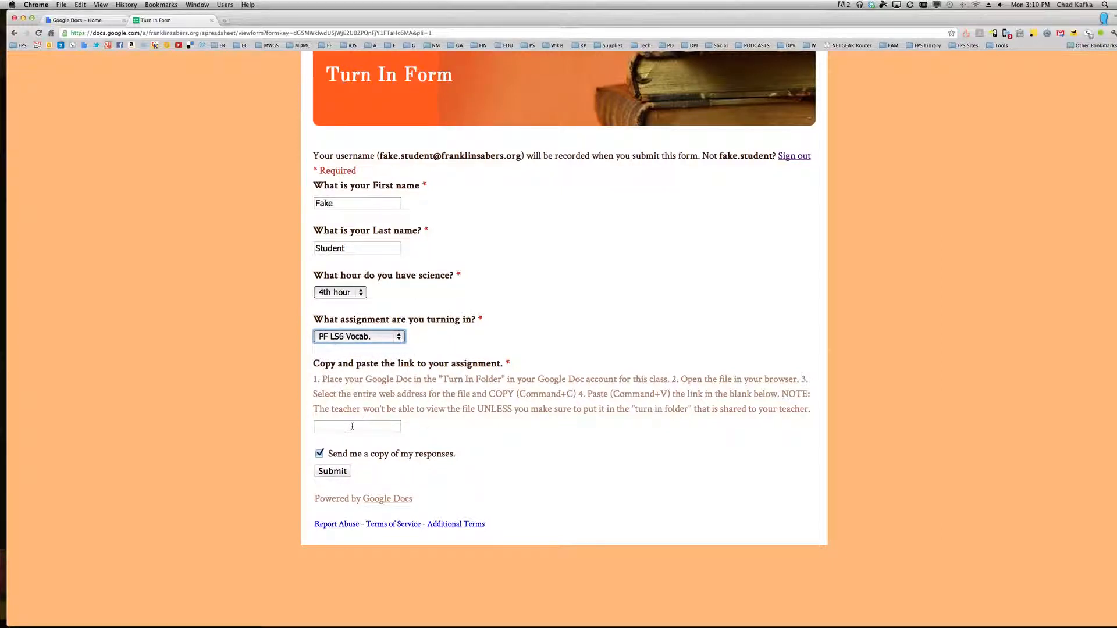
pyautogui.click(356, 426)
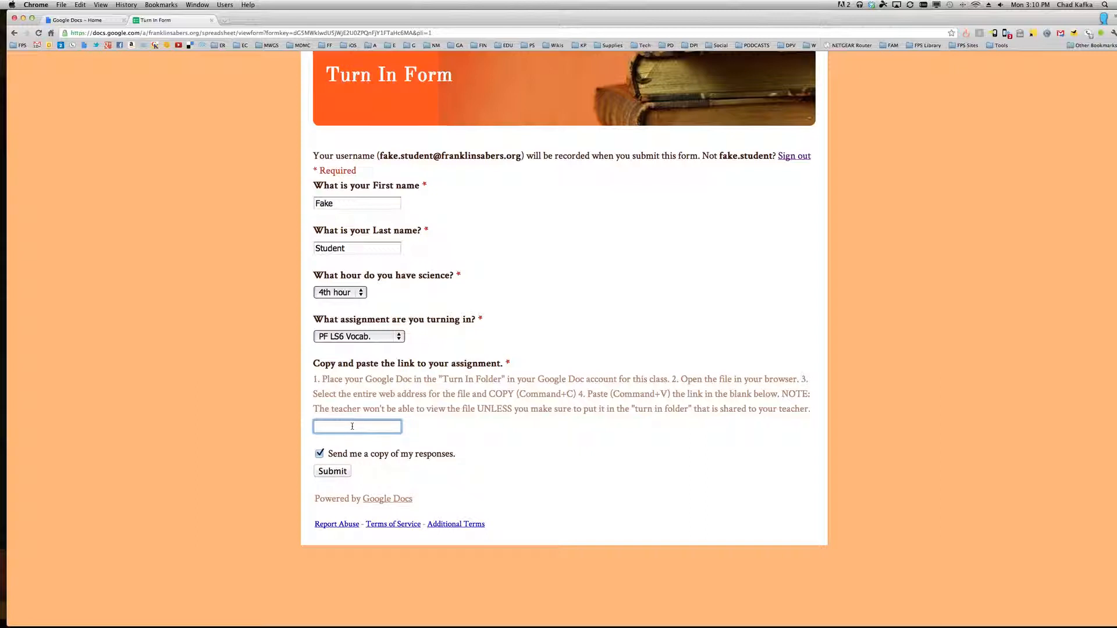
pyautogui.write('wwAxrM/edit?hl=en_US')
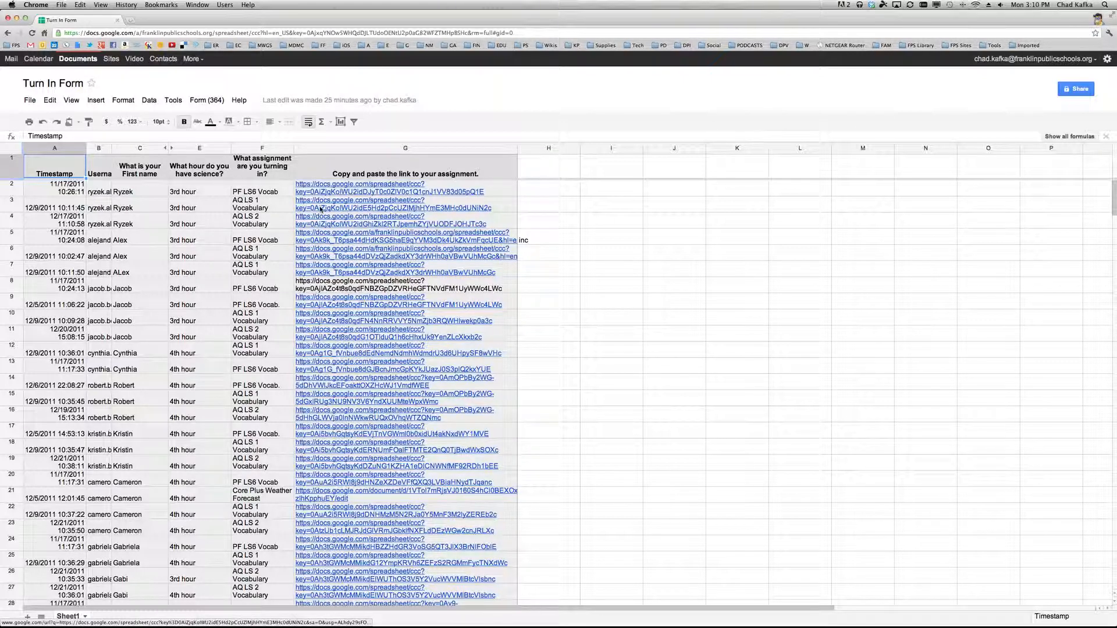
pyautogui.click(71, 99)
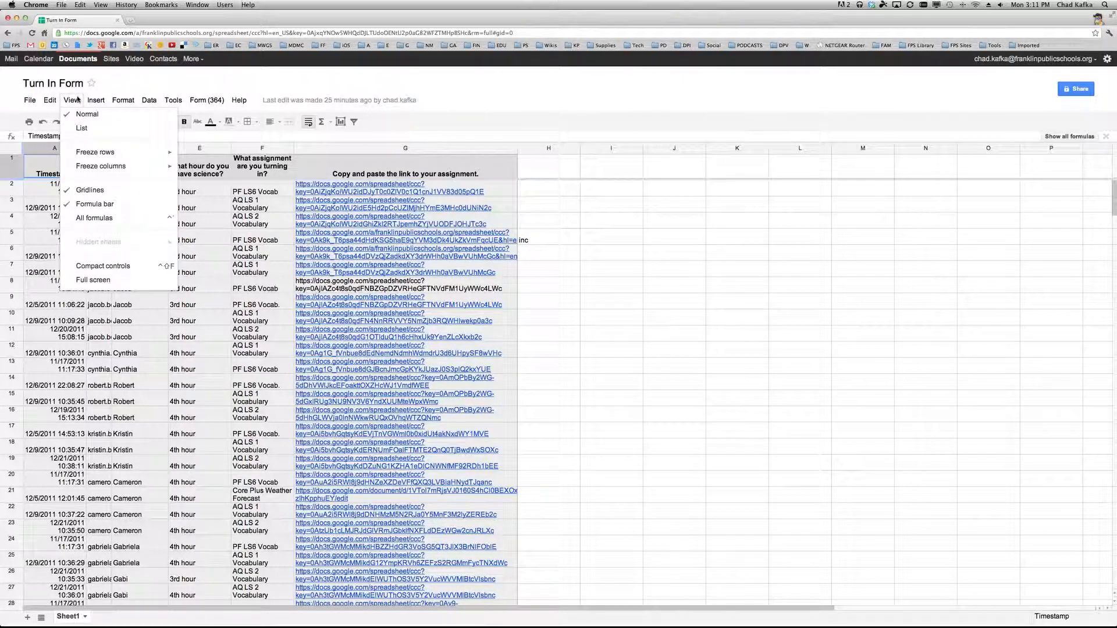
pyautogui.moveTo(81, 132)
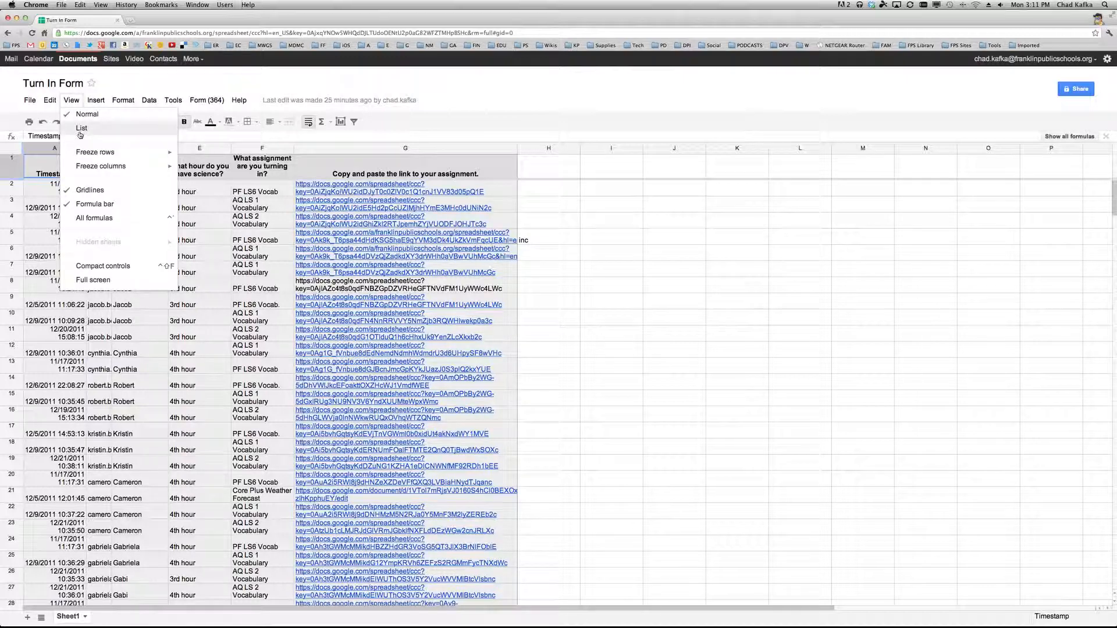
pyautogui.click(81, 128)
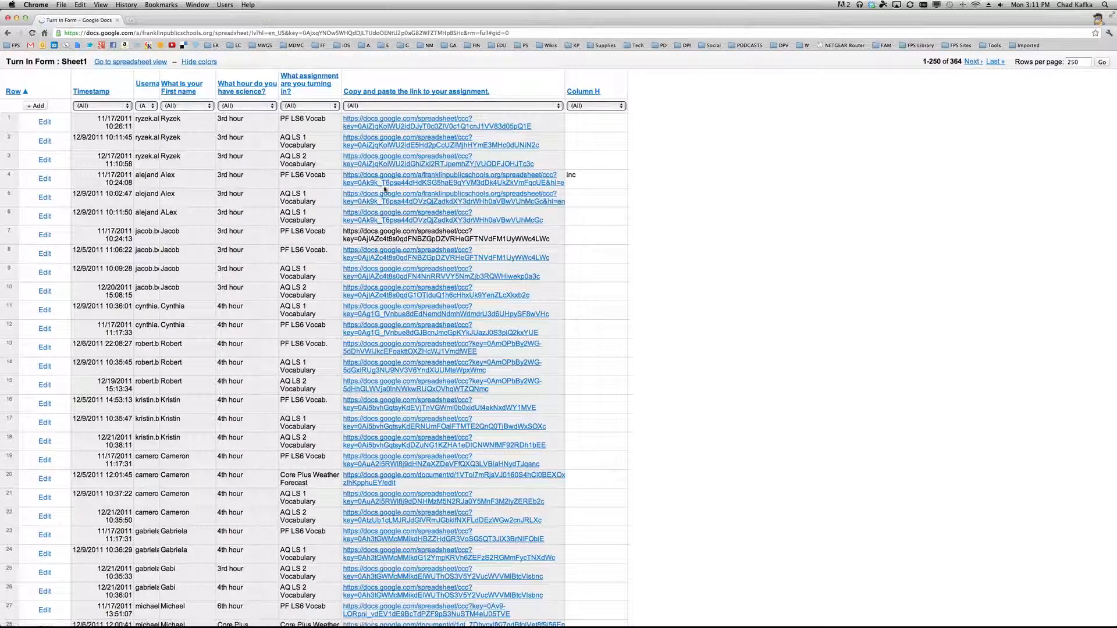
# Step: Filter list view to AQ LS 1 Vocabulary and 3rd hour, then return to spreadsheet view
pyautogui.click(308, 105)
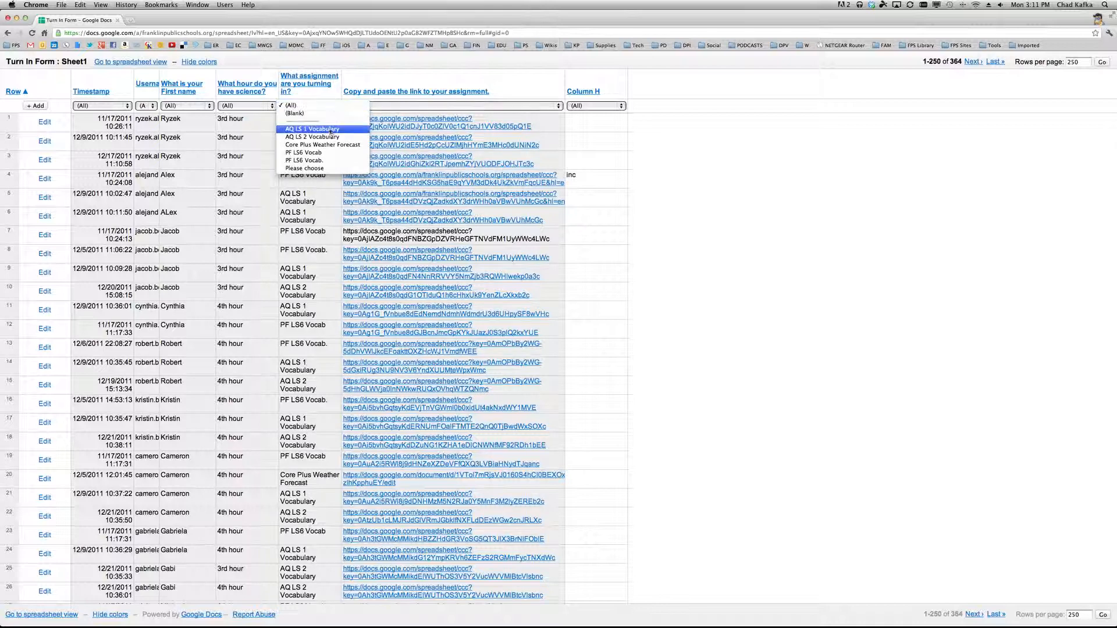
pyautogui.click(311, 129)
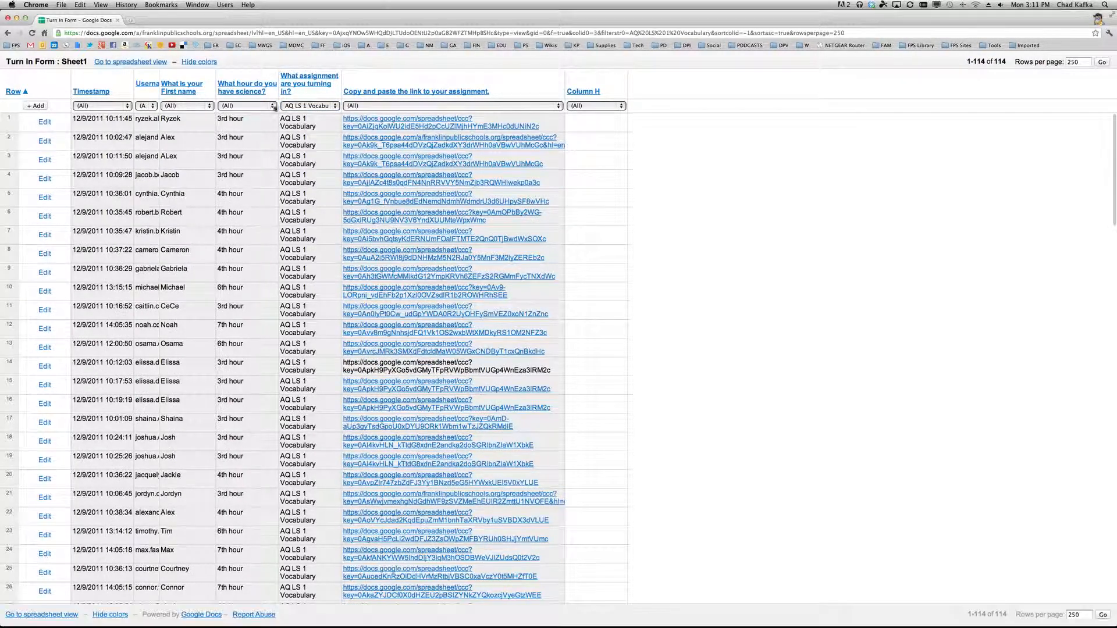
pyautogui.click(272, 106)
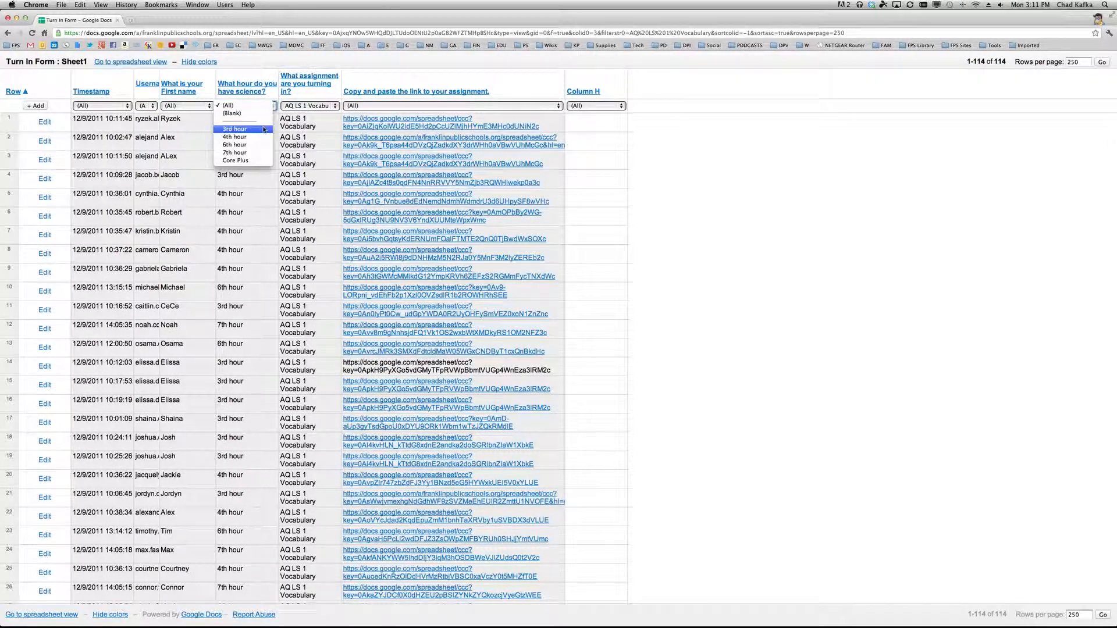
pyautogui.click(235, 129)
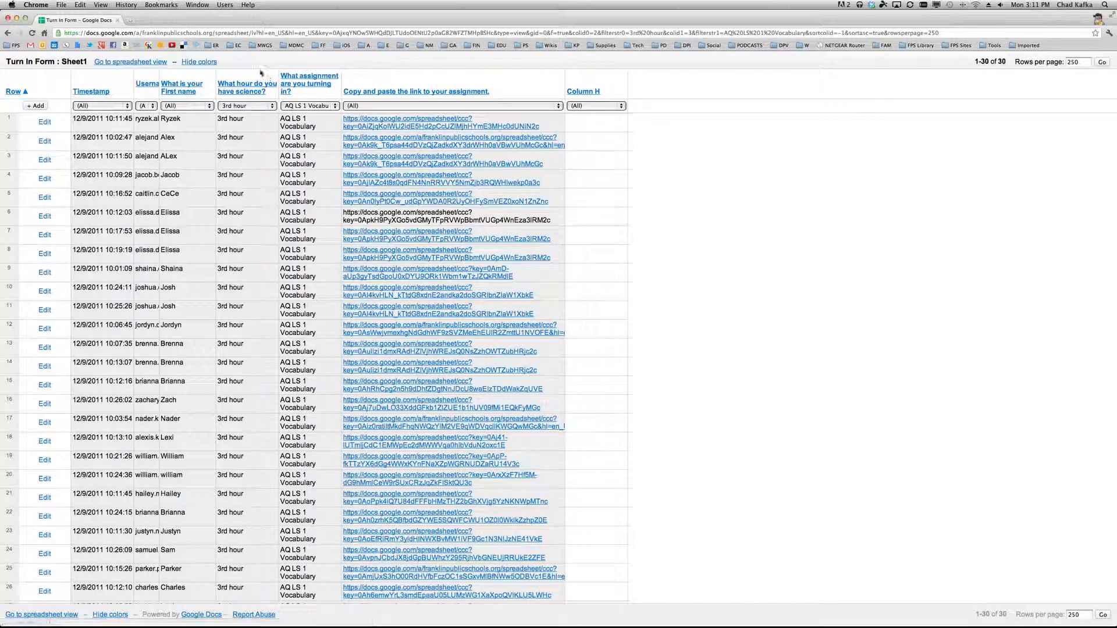
pyautogui.moveTo(330, 64)
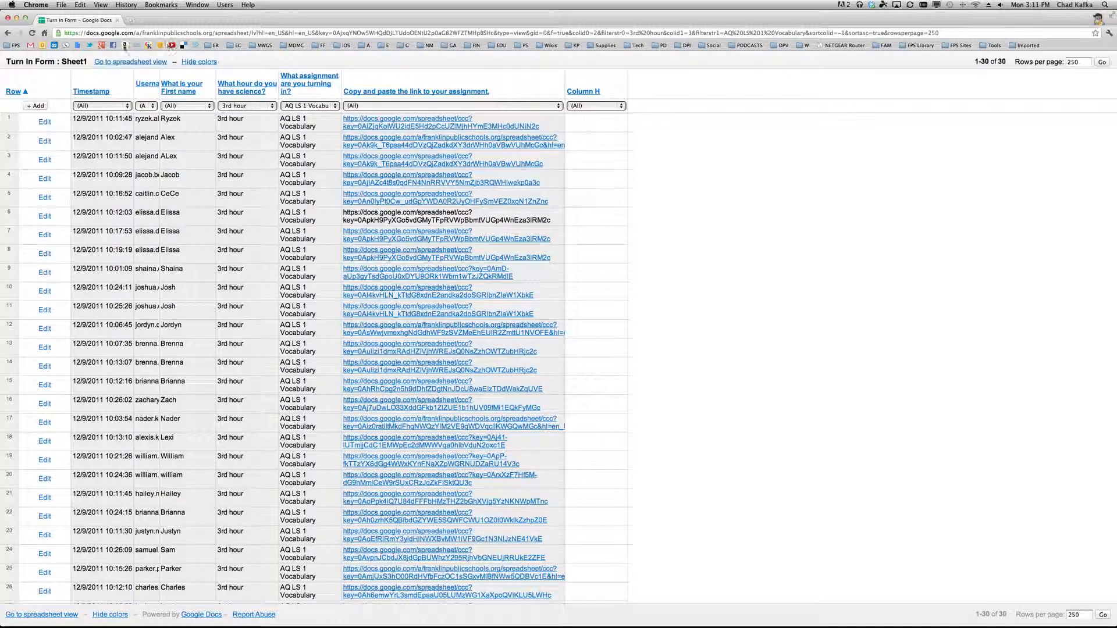
pyautogui.click(131, 63)
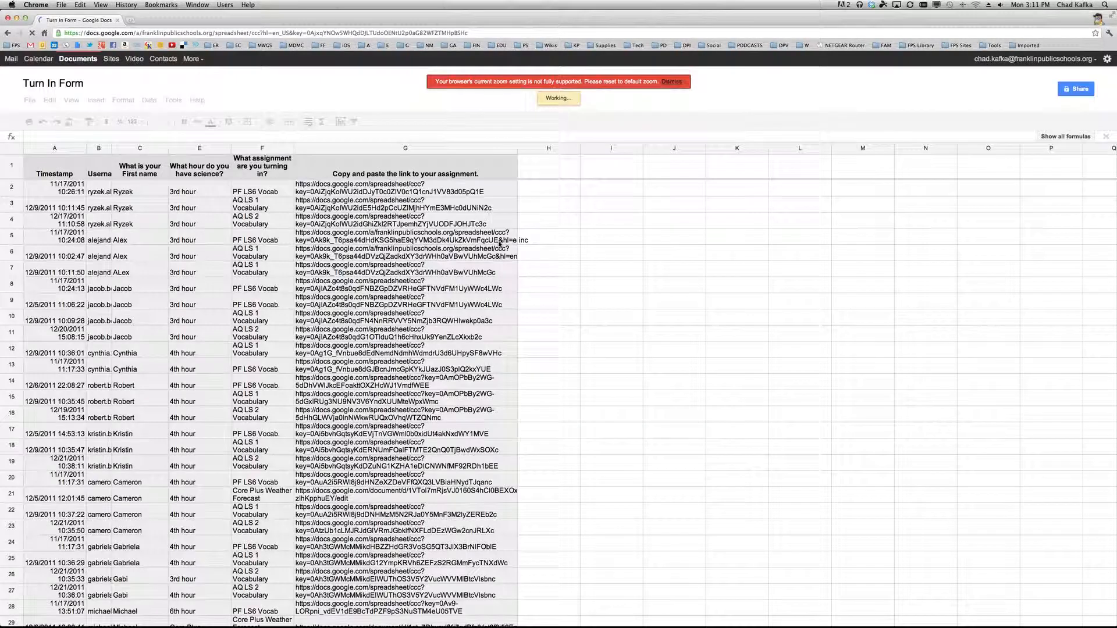